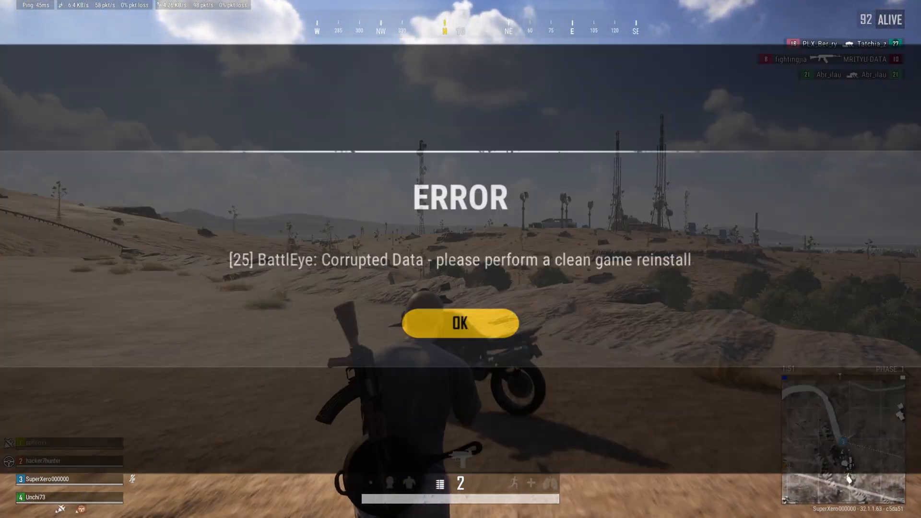
Dismiss the BattlEye corrupted data error with OK, closing the game to the desktop.
left_click(459, 324)
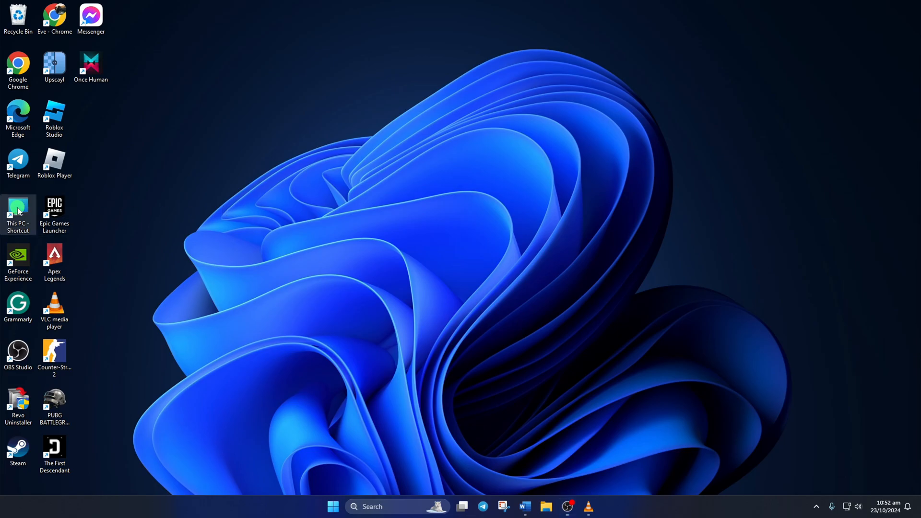
Navigate This PC > Local Disk (C:) > Program Files > Common Files > PUBG.
double_click(17, 211)
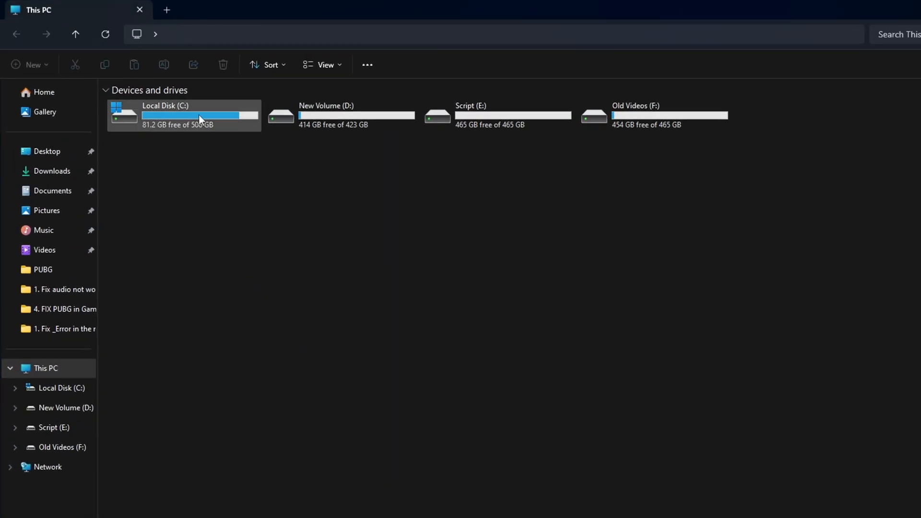
double_click(183, 114)
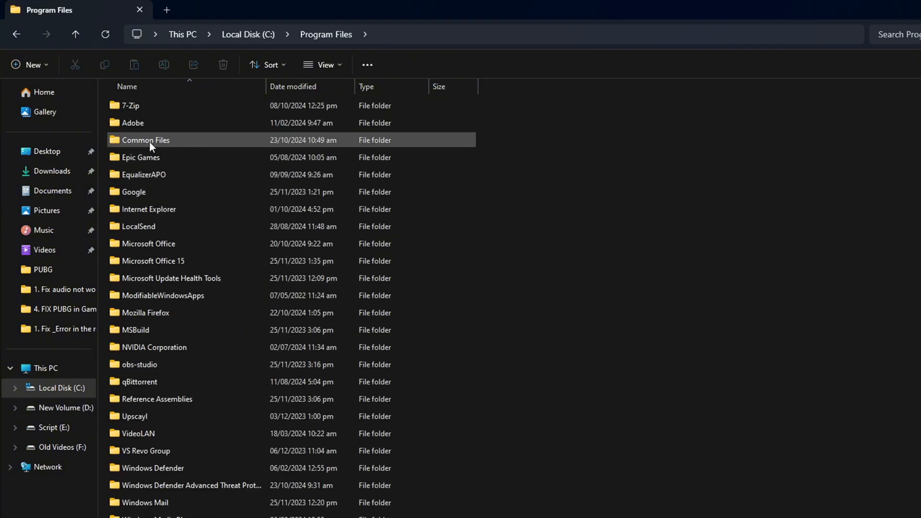
double_click(145, 140)
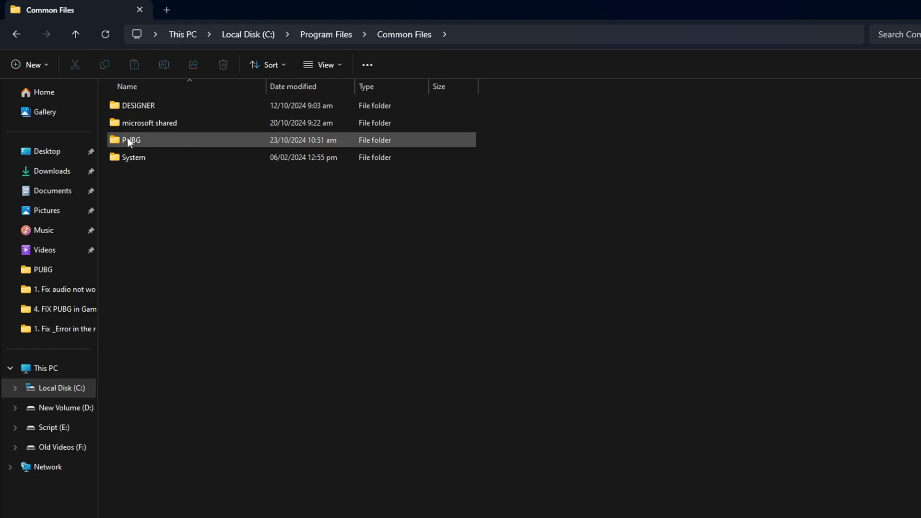
double_click(130, 140)
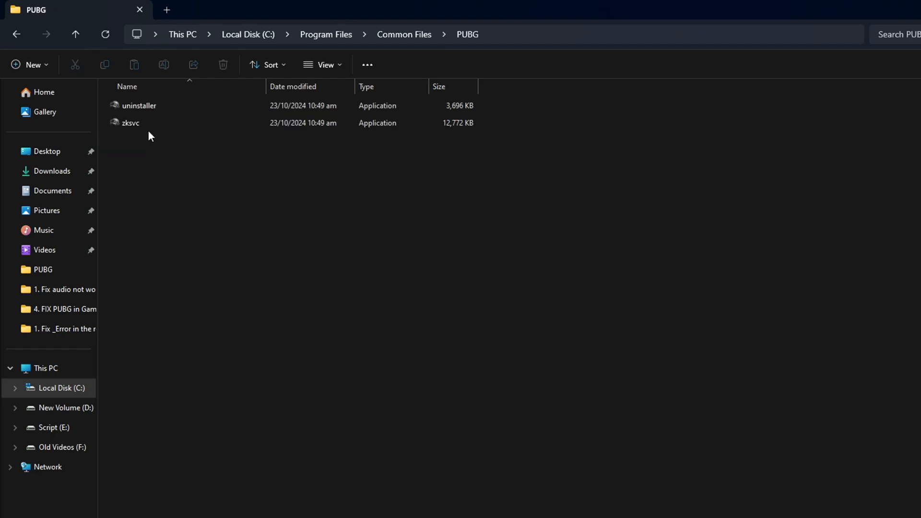
Run the PUBG uninstaller application found in that folder.
left_click(139, 105)
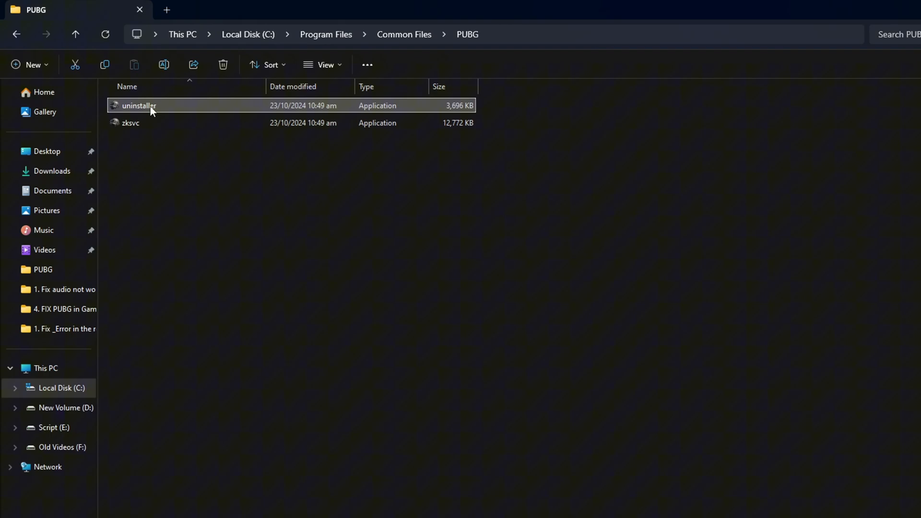
double_click(139, 105)
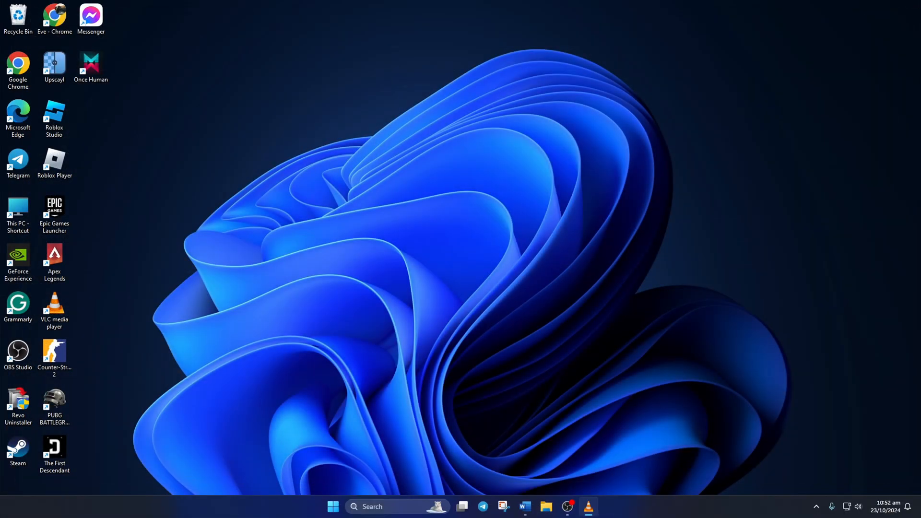
Launch Steam and browse PUBG: BATTLEGROUNDS' local files under steamapps\common.
double_click(54, 402)
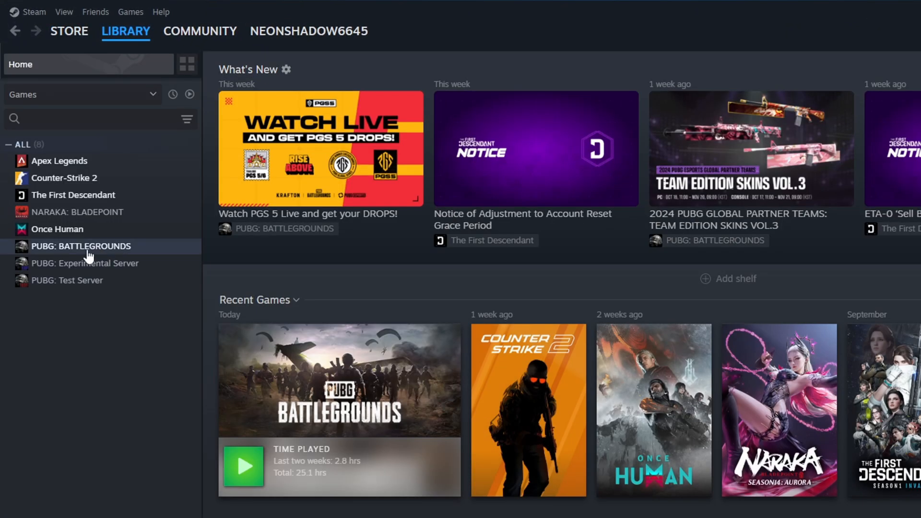
right_click(82, 247)
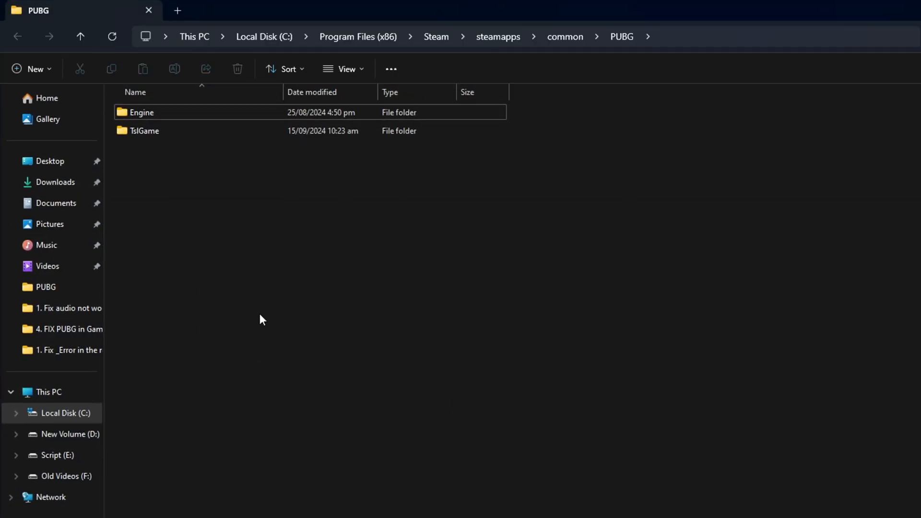
mouse_move(147, 142)
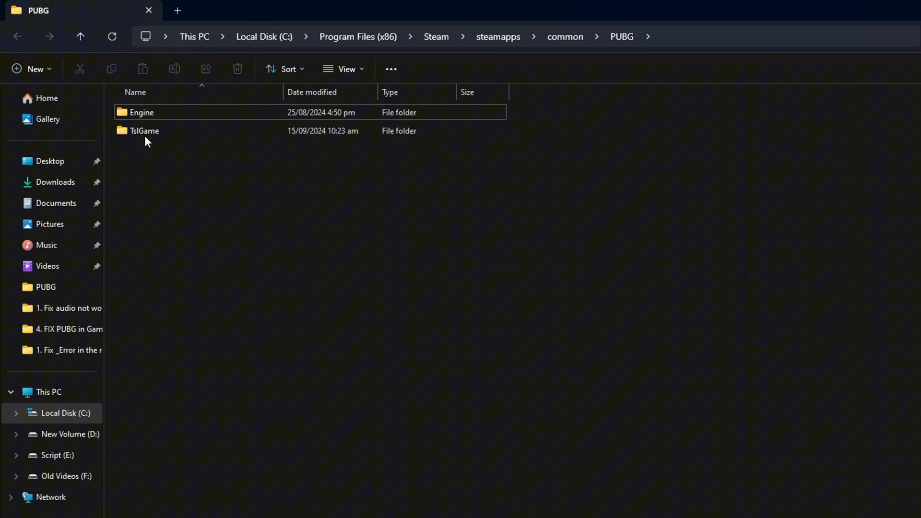
Go into TslGame\Binaries\Win64 and select the BattlEye folder for deletion.
double_click(144, 130)
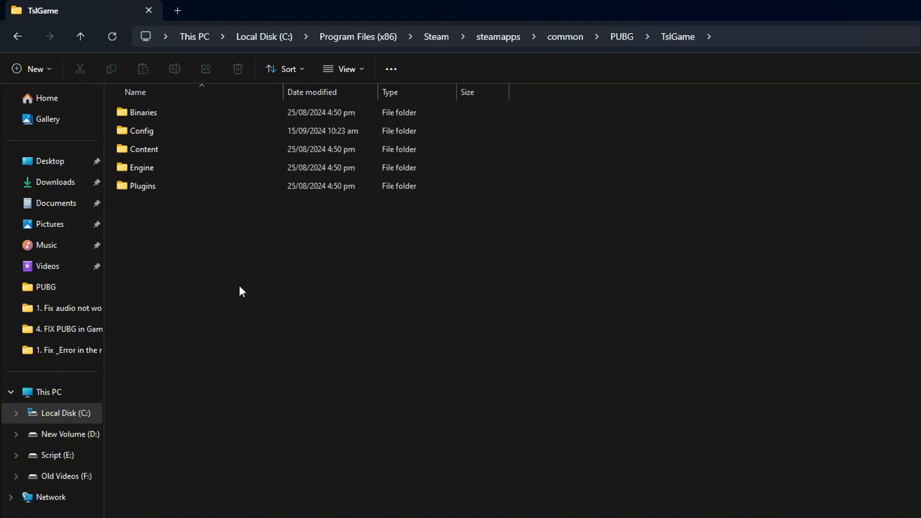
left_click(112, 36)
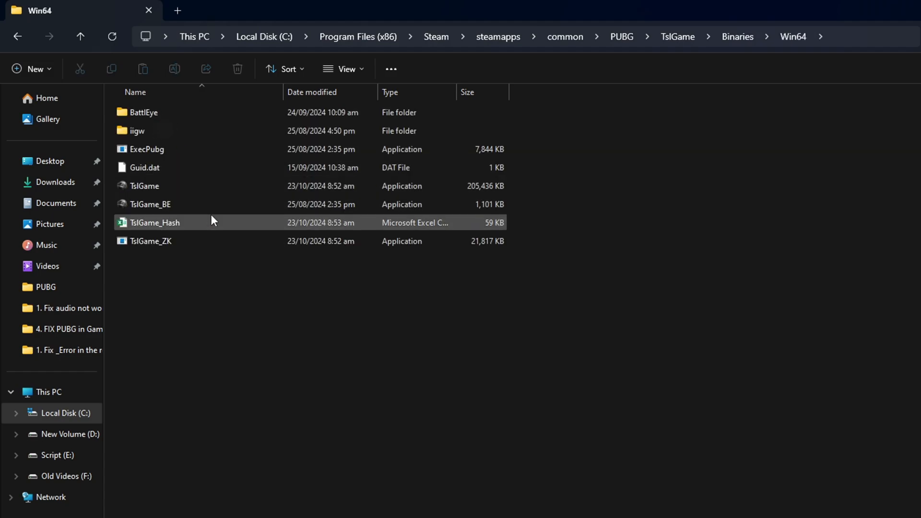
left_click(144, 113)
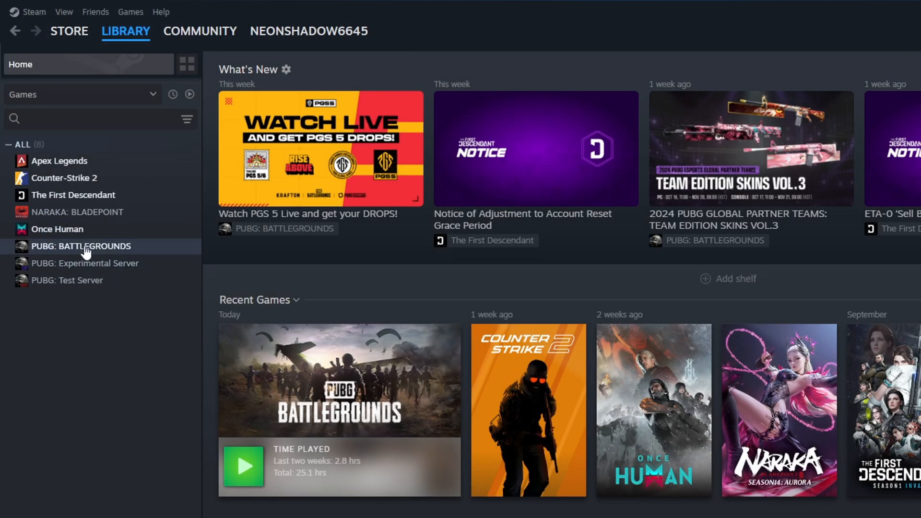
From PUBG's Properties > Installed Files, verify integrity so the 27 failed files get reacquired.
right_click(83, 247)
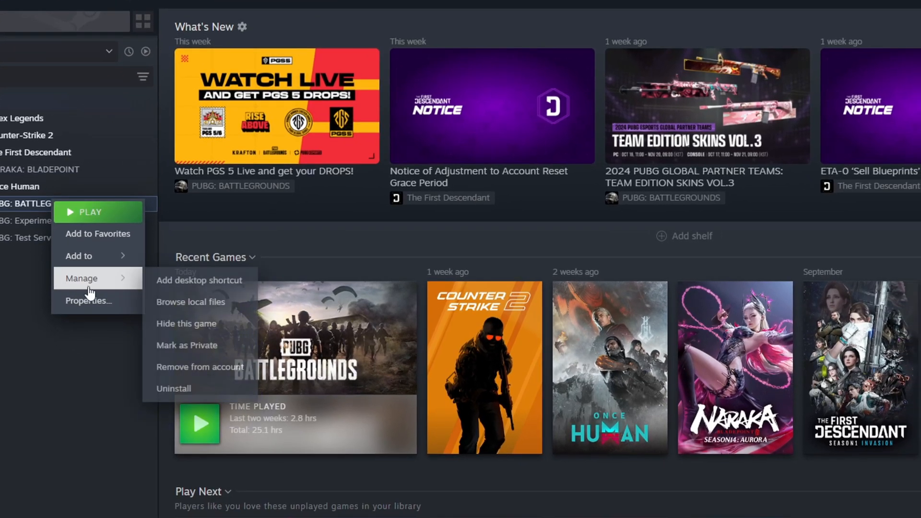
left_click(88, 300)
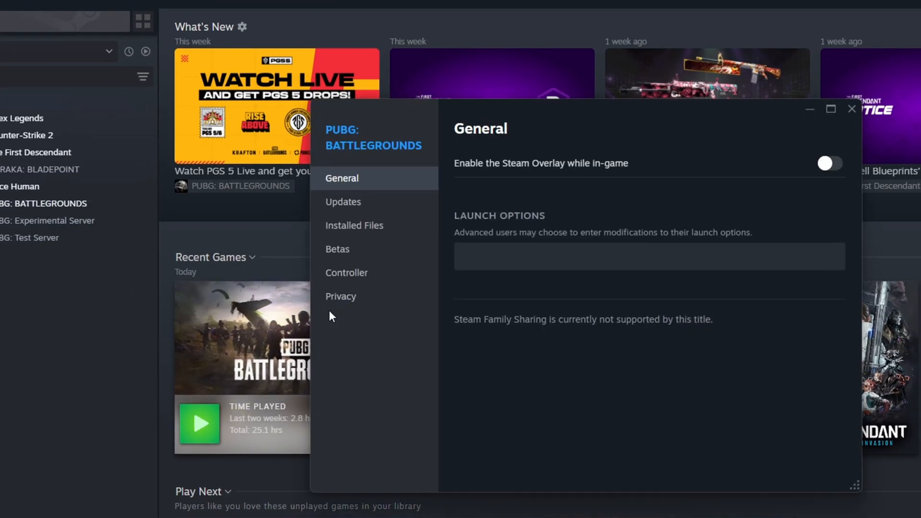
left_click(354, 224)
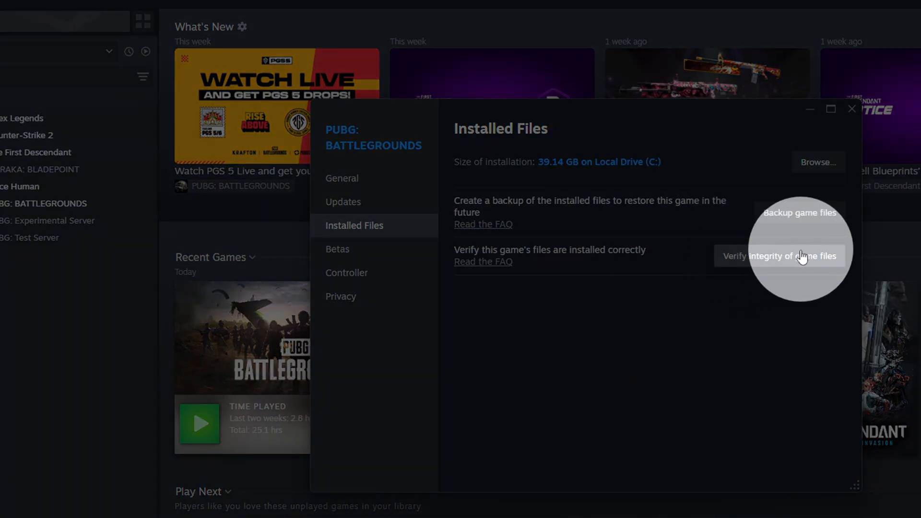
left_click(781, 255)
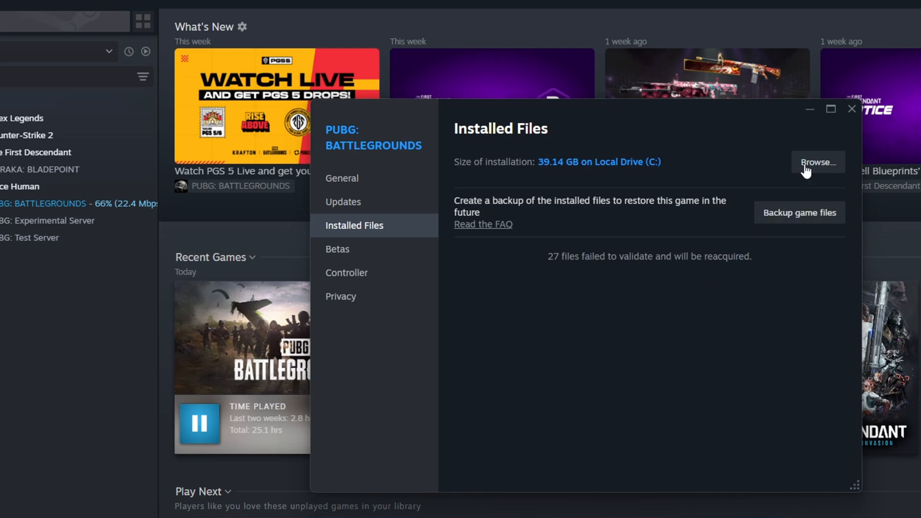
left_click(323, 507)
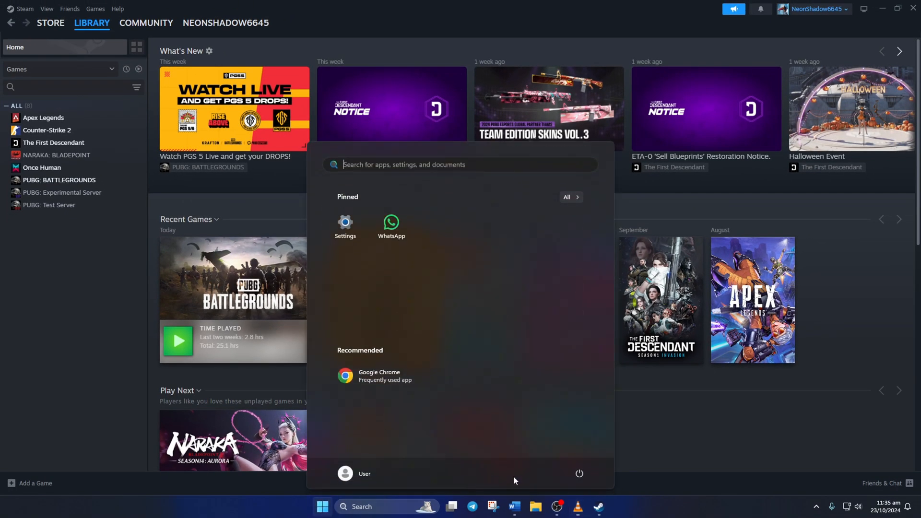
Close the Start menu and relaunch PUBG: BATTLEGROUNDS to confirm the error is gone.
left_click(579, 474)
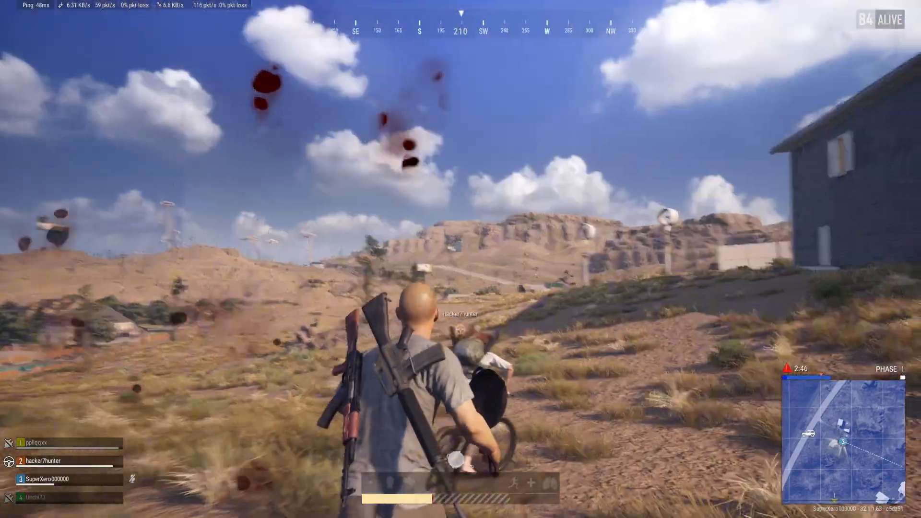
mouse_move(461, 258)
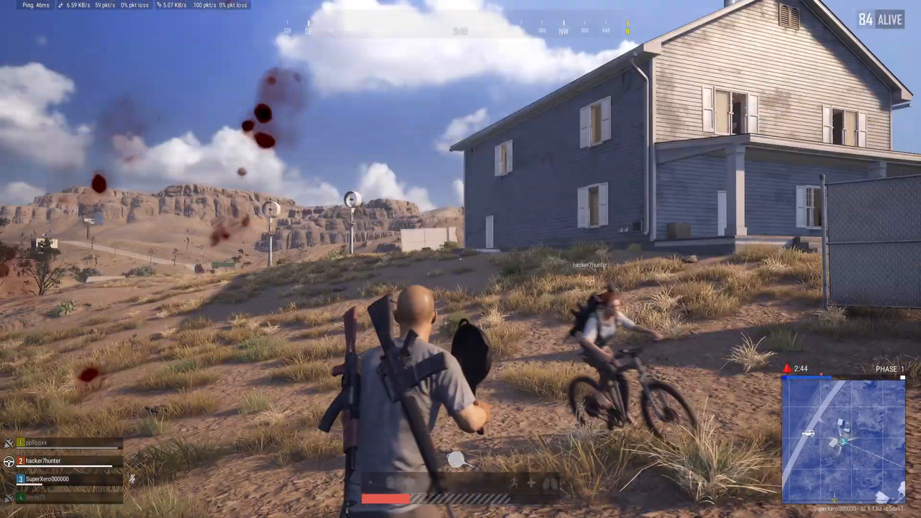